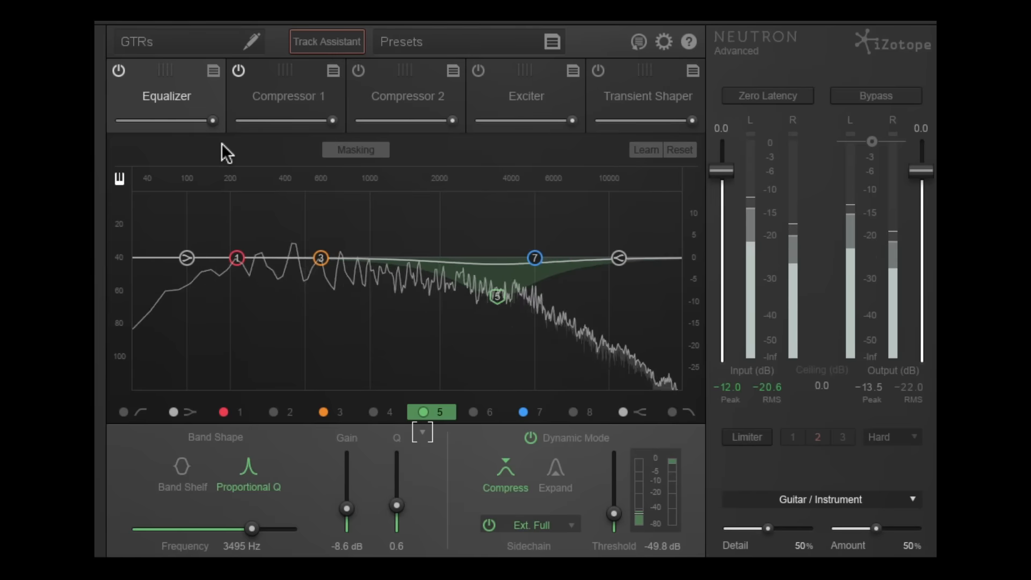
# Enable the masking meter on the GTRs equalizer comparing against the Vox track
pyautogui.click(356, 151)
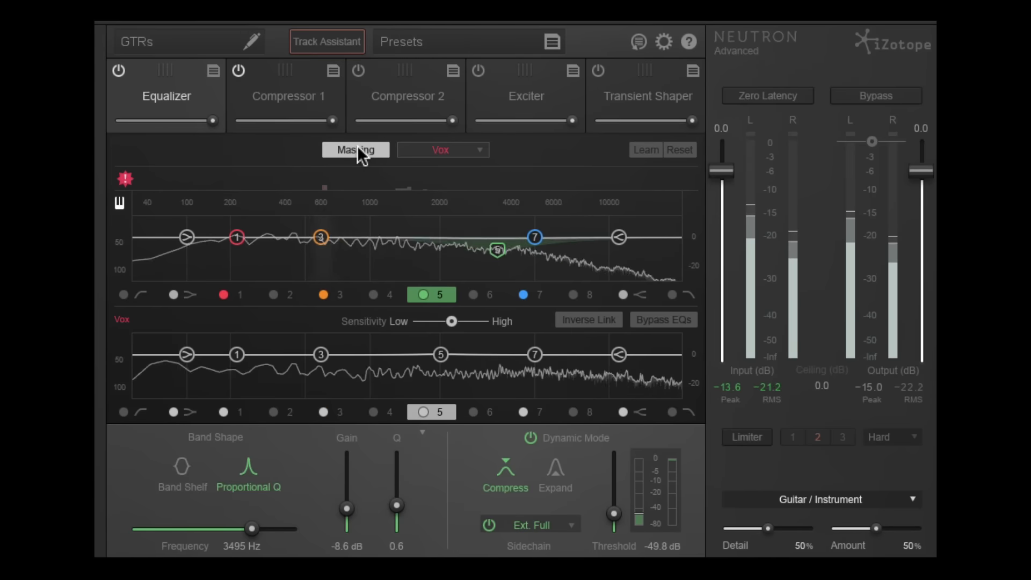
pyautogui.click(442, 149)
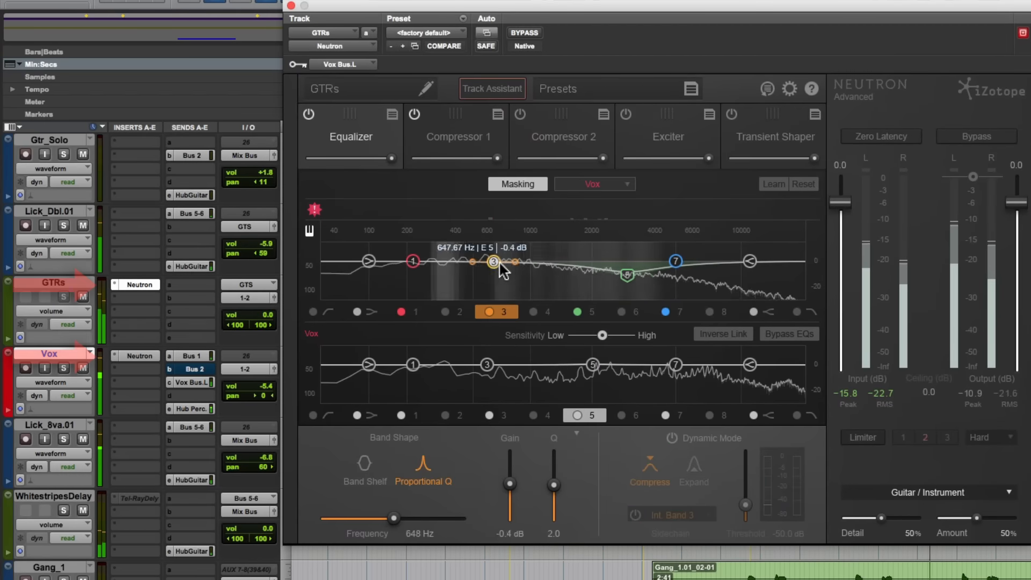
# Raise guitar band 3 to about 581 Hz +6.5 dB with Inverse Link cutting the vocals there
pyautogui.moveTo(494, 262); pyautogui.dragTo(505, 271)
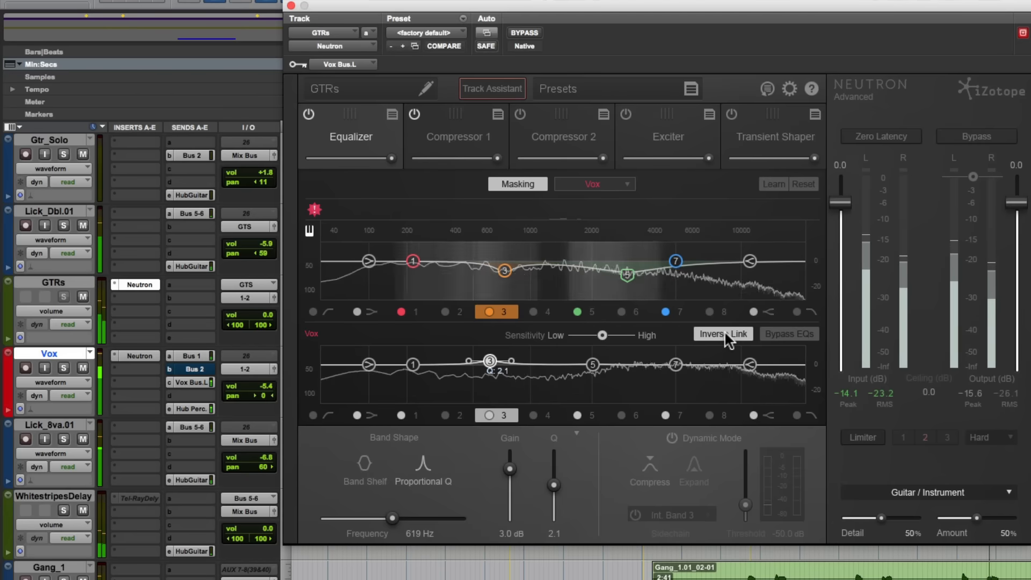
pyautogui.moveTo(503, 271); pyautogui.dragTo(508, 257)
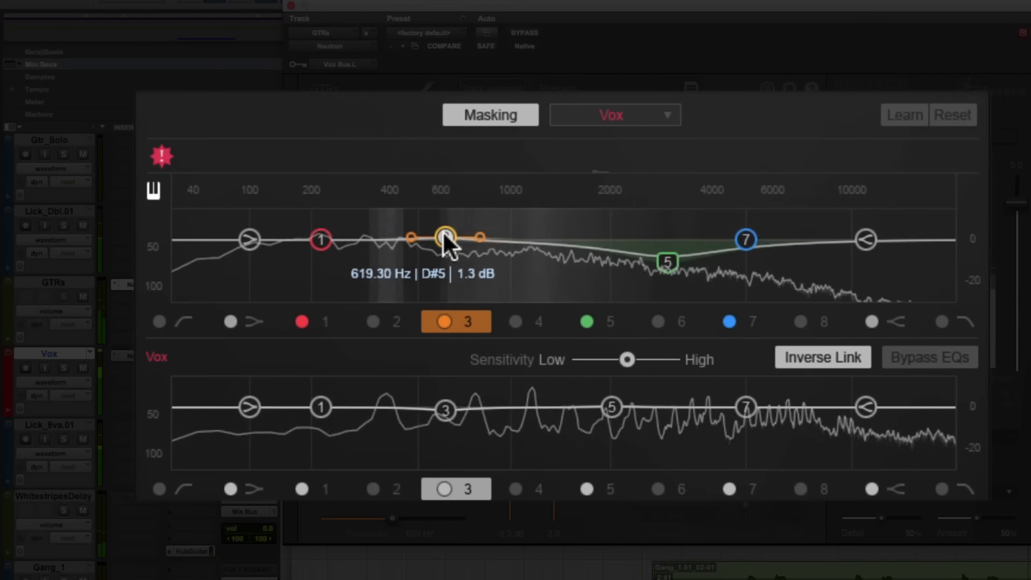
pyautogui.moveTo(445, 238); pyautogui.dragTo(436, 226)
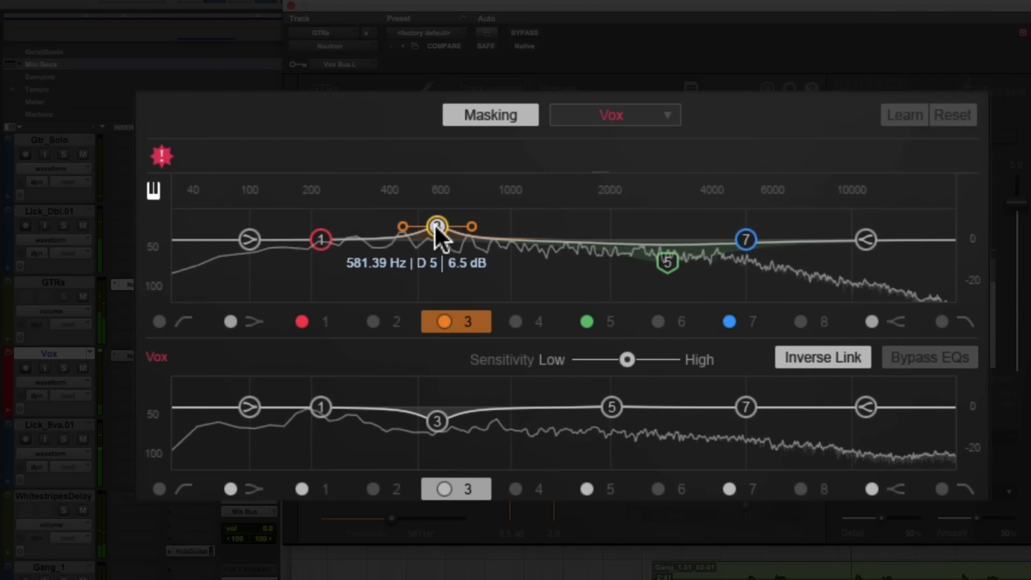
pyautogui.moveTo(437, 226); pyautogui.dragTo(434, 232)
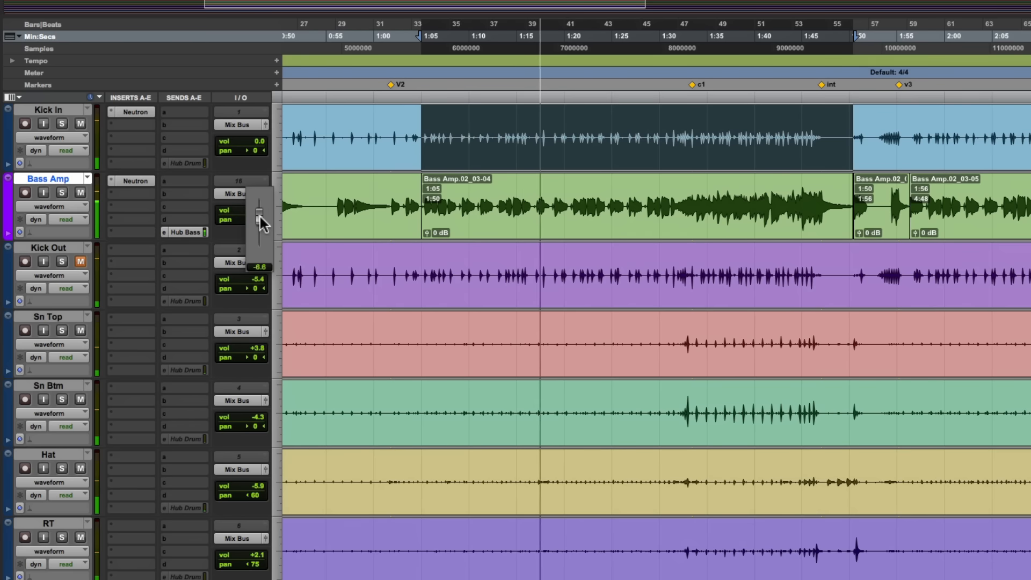
# Set the Bass Amp volume fader to 0.0 dB
pyautogui.moveTo(260, 211); pyautogui.dragTo(260, 220)
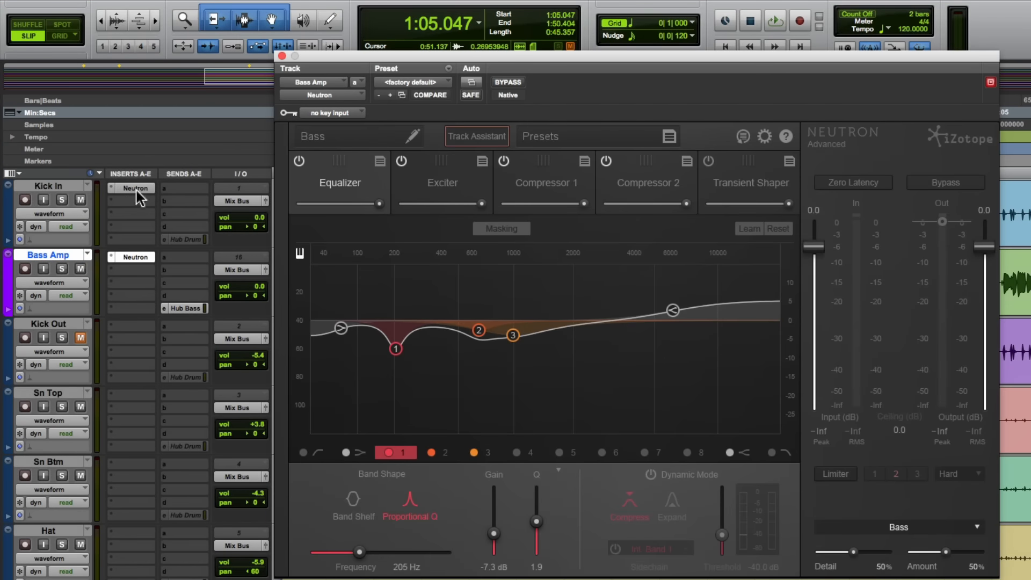
# Switch between the Kick In and Bass Amp Neutron instances and name the kick instance 'Kick'
pyautogui.click(135, 188)
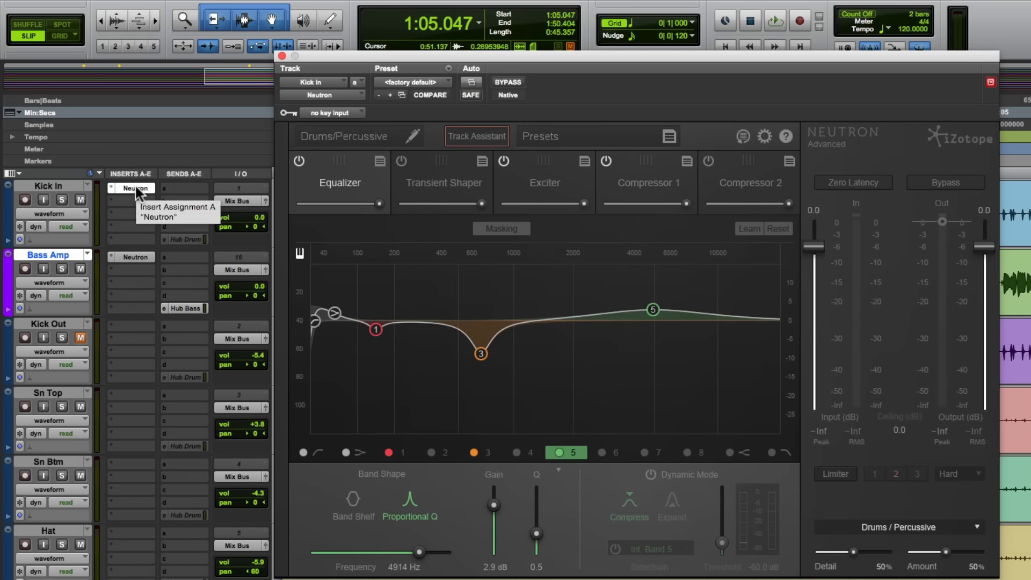
pyautogui.moveTo(145, 262)
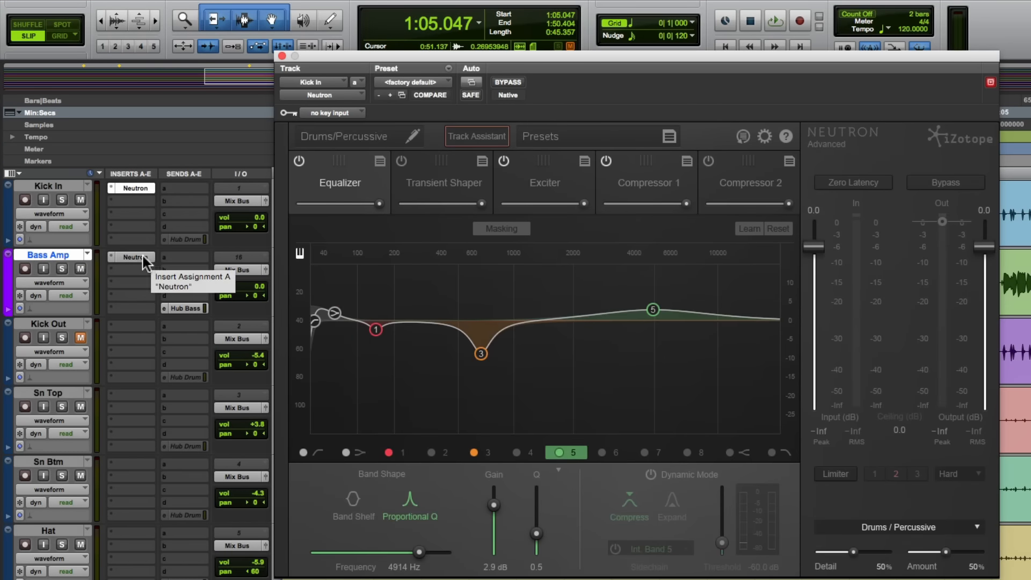
pyautogui.click(135, 257)
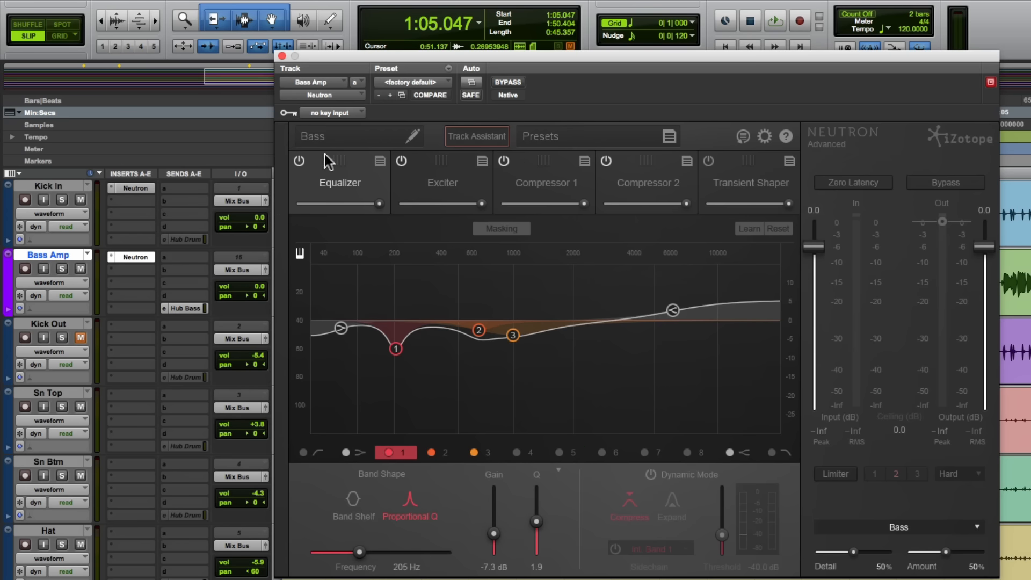
pyautogui.moveTo(139, 195)
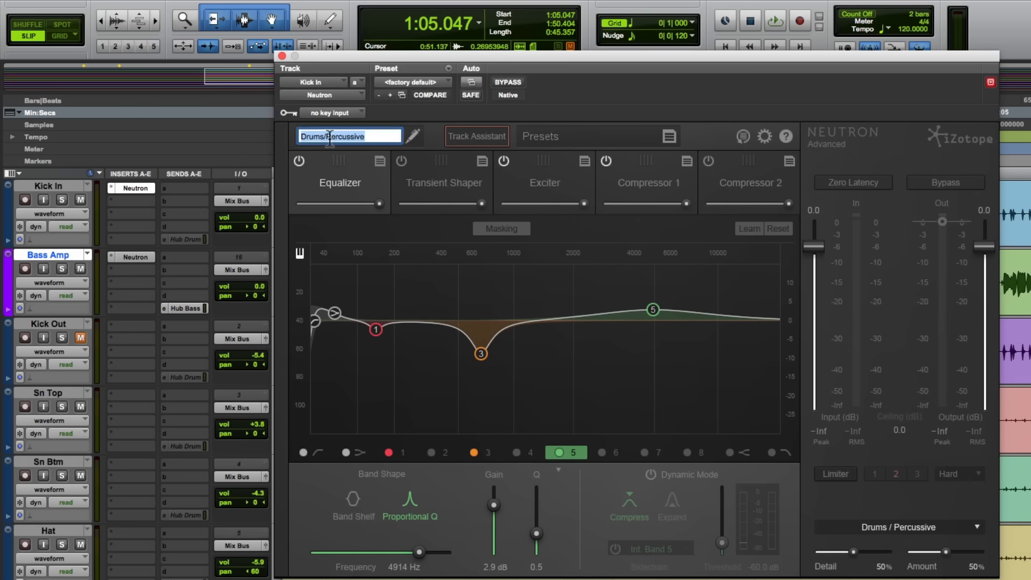
pyautogui.write('Kick')
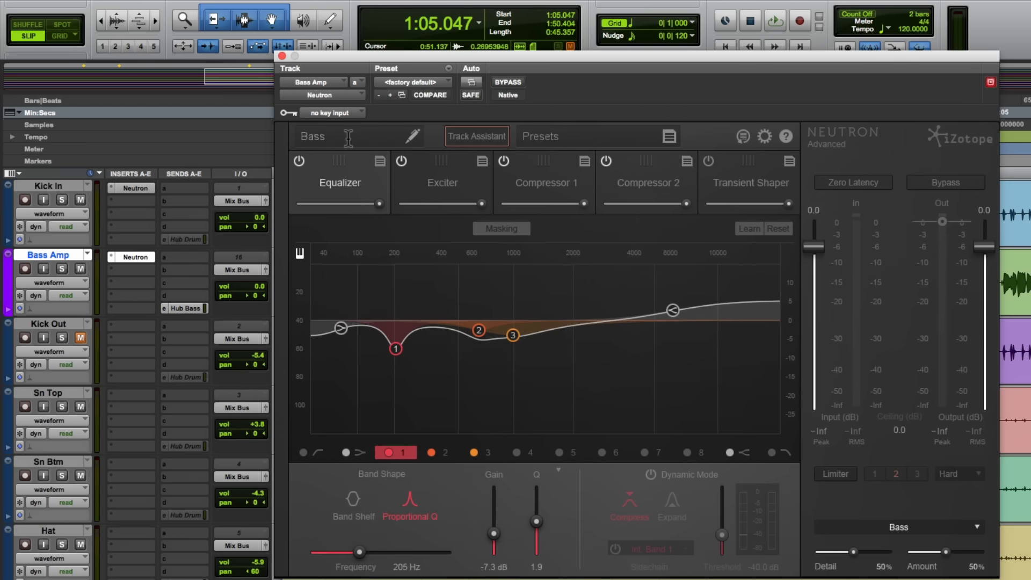
pyautogui.moveTo(136, 194)
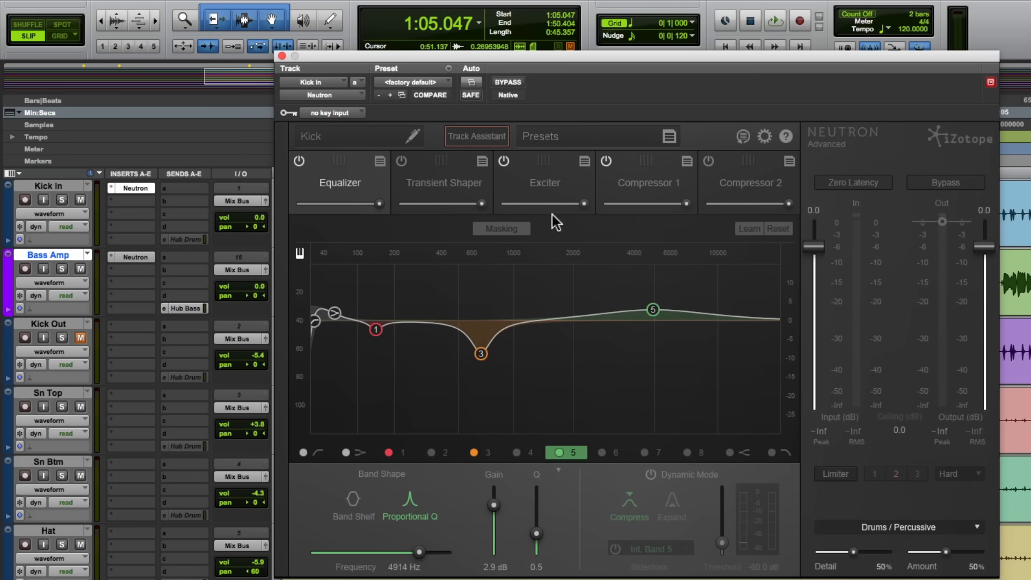
# Enable the kick's masking meter comparing against the Bass track
pyautogui.click(502, 227)
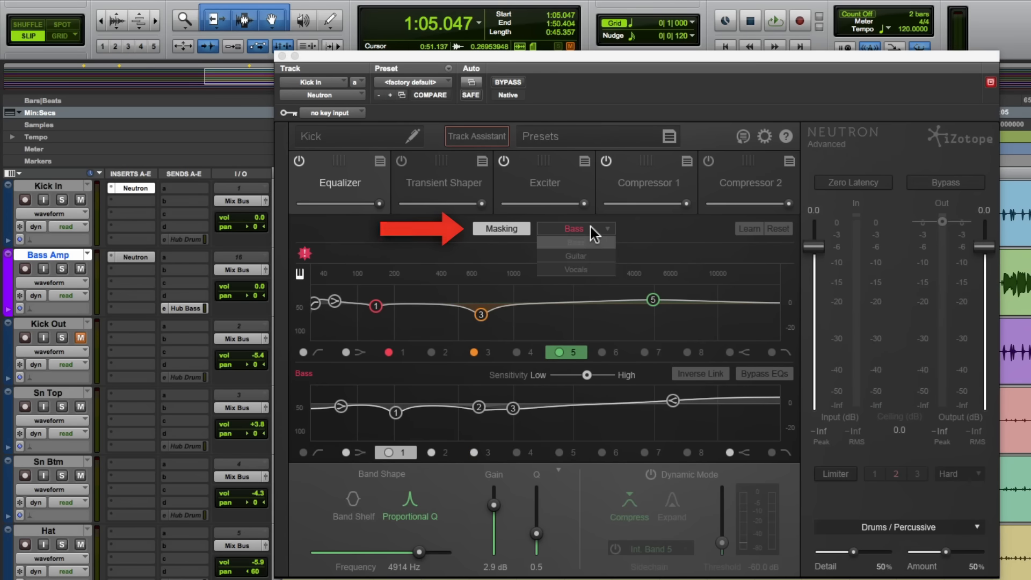
pyautogui.click(573, 227)
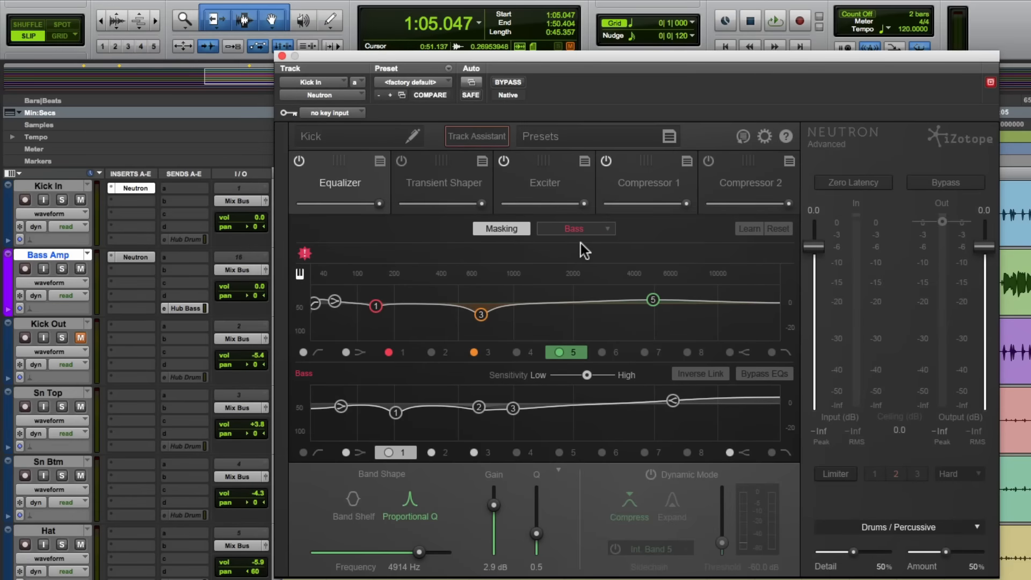
pyautogui.moveTo(534, 364)
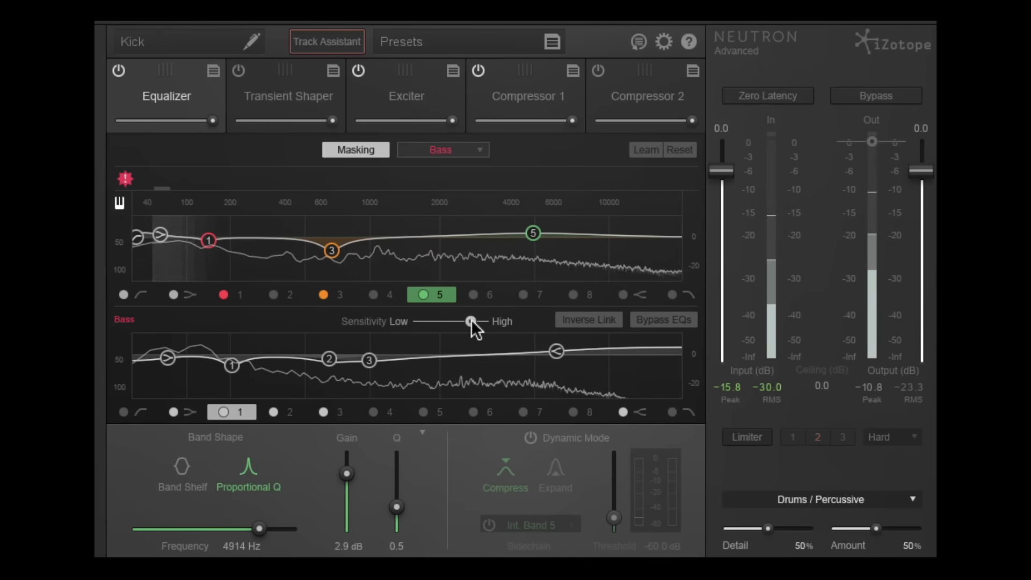
pyautogui.moveTo(472, 323)
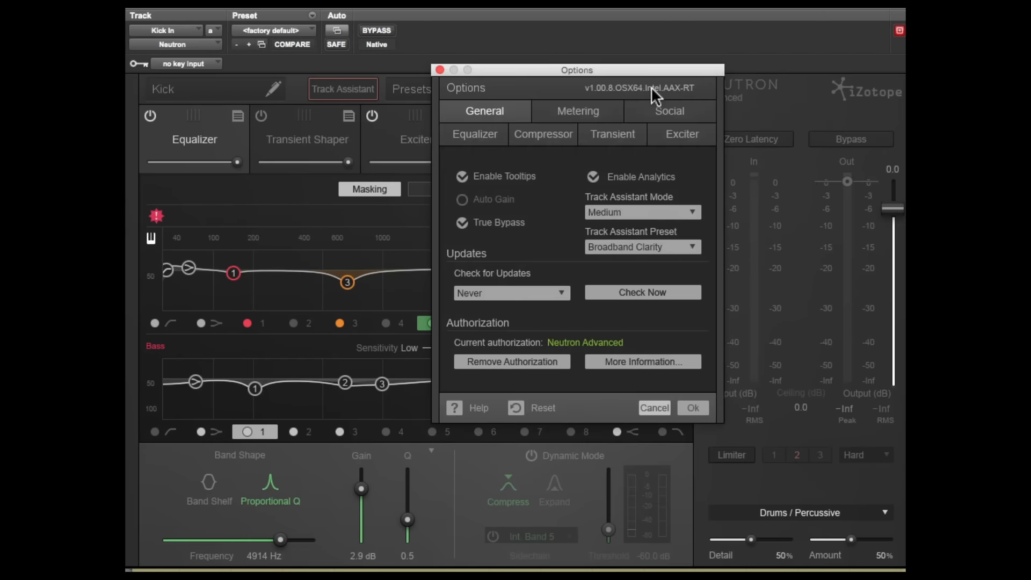
# Review the Equalizer and Masking Meter options, then confirm with OK
pyautogui.click(474, 134)
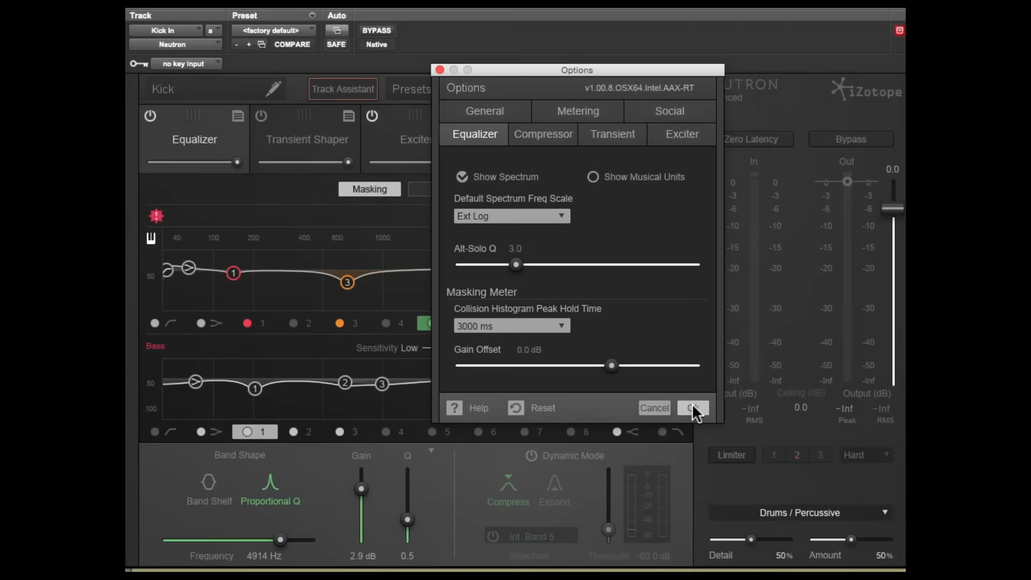
pyautogui.click(693, 408)
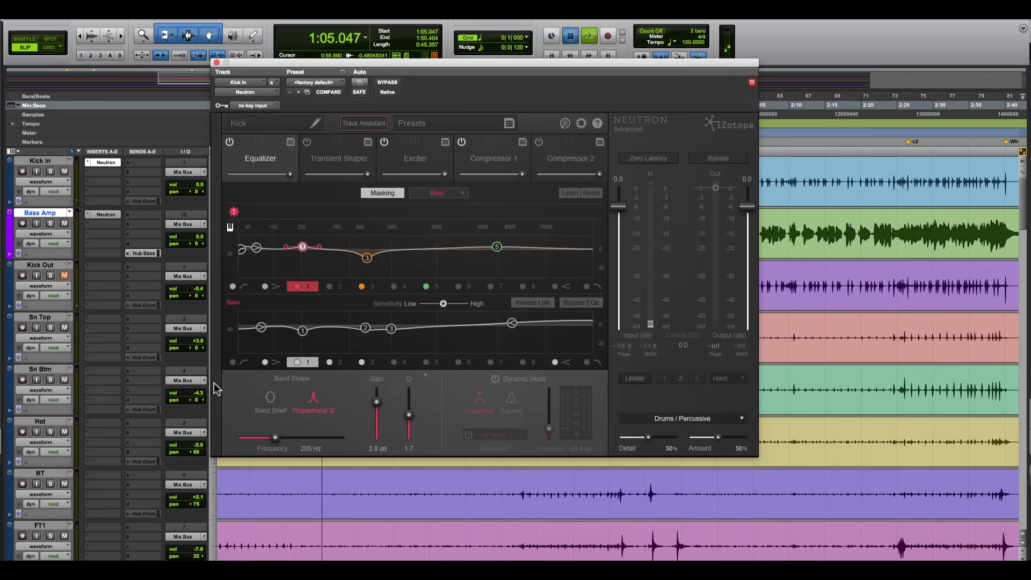
# Move the Bass cut down to about 110 Hz and boost the Kick's low end near 90 Hz
pyautogui.click(588, 36)
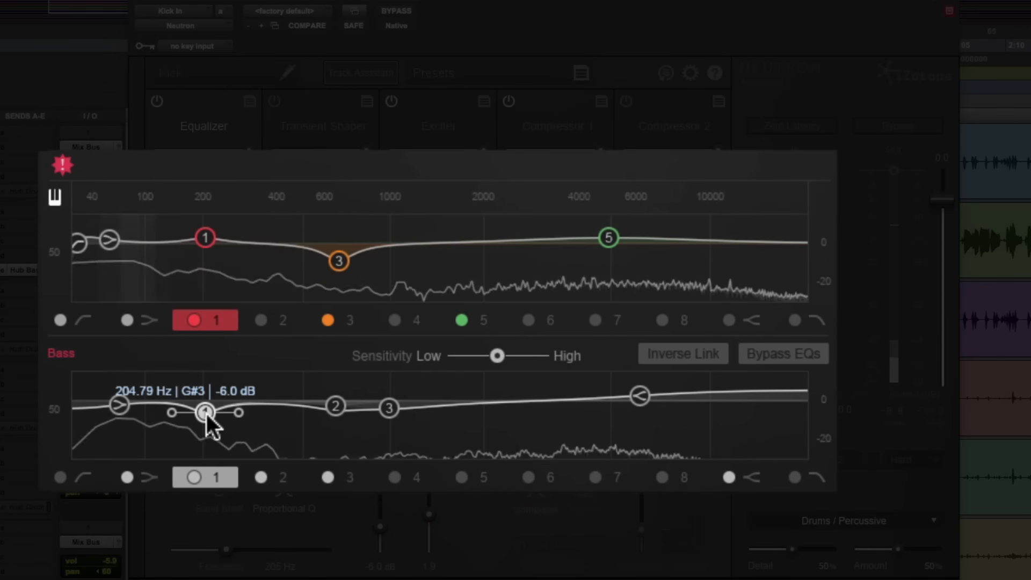
pyautogui.moveTo(204, 411); pyautogui.dragTo(152, 413)
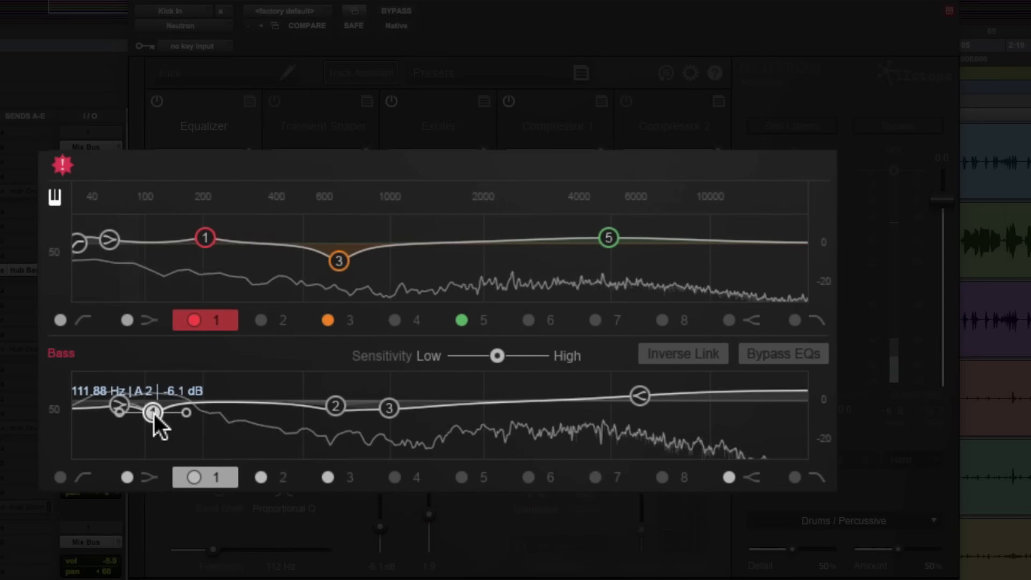
pyautogui.moveTo(153, 412); pyautogui.dragTo(139, 415)
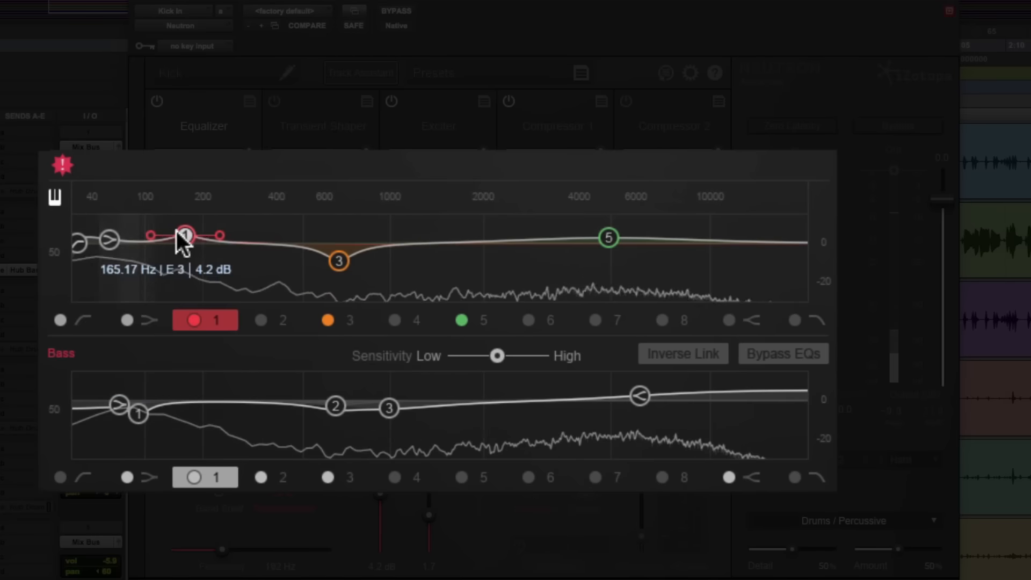
pyautogui.moveTo(186, 235); pyautogui.dragTo(138, 239)
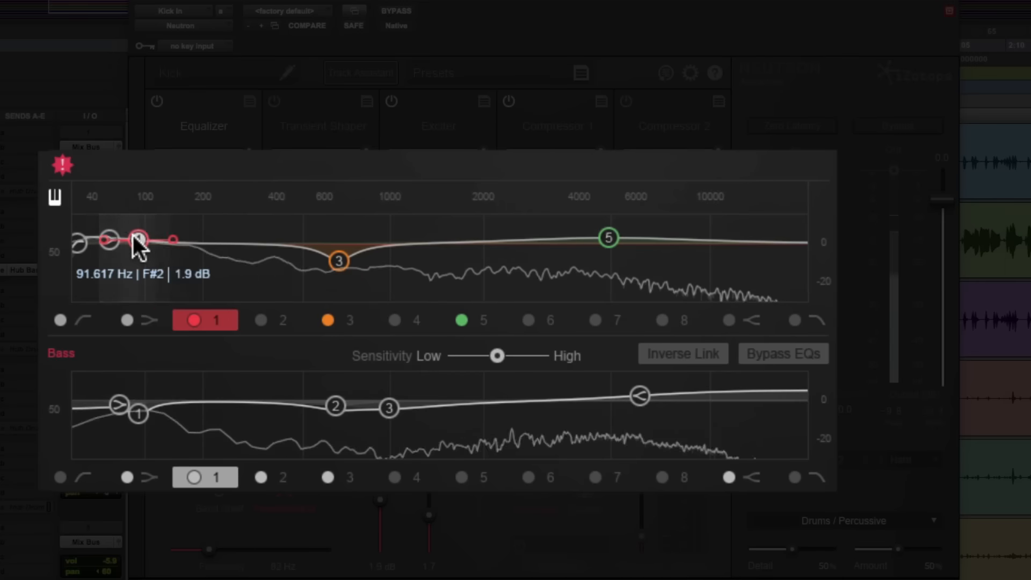
# Settle Kick band 1 around 89 Hz at +8.4 dB, wider, with Inverse Link cutting the Bass there
pyautogui.moveTo(139, 239); pyautogui.dragTo(131, 235)
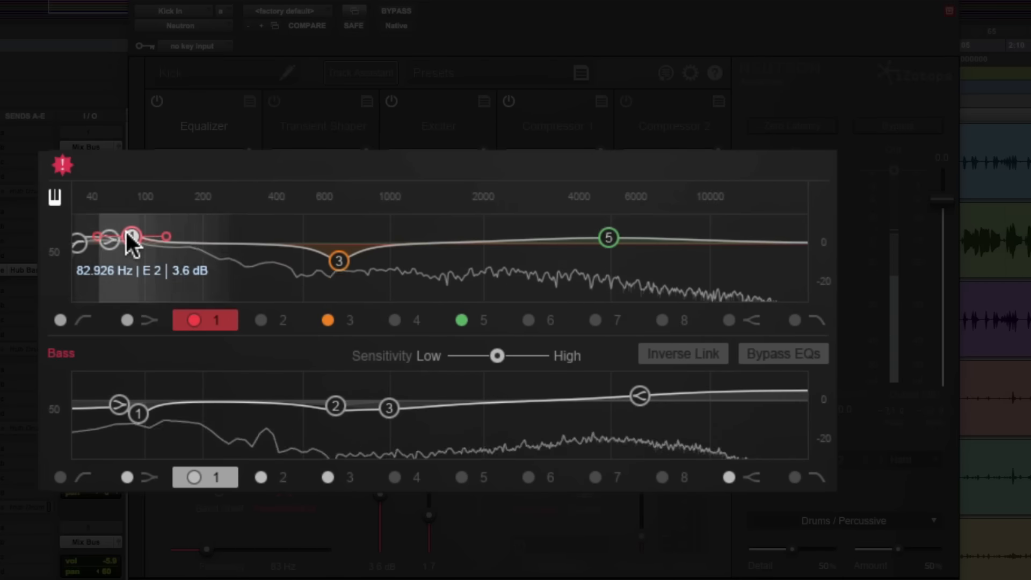
pyautogui.moveTo(131, 236); pyautogui.dragTo(136, 233)
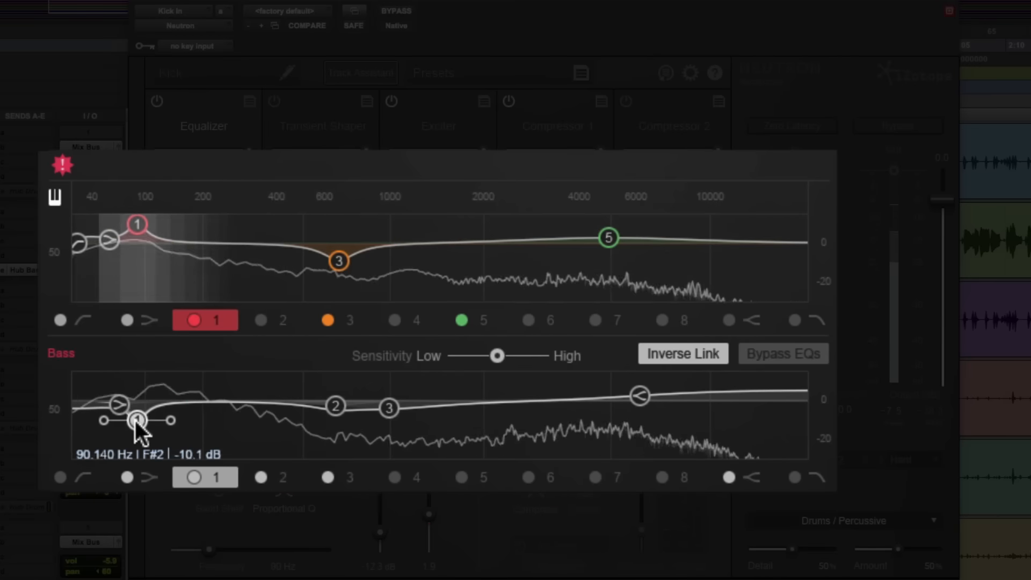
pyautogui.moveTo(137, 420); pyautogui.dragTo(137, 230)
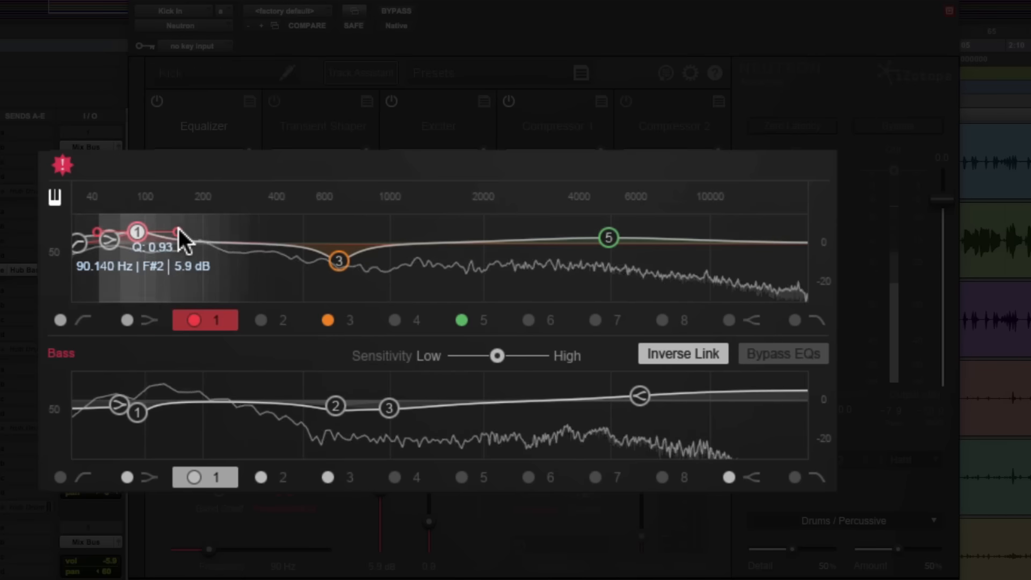
pyautogui.moveTo(138, 232); pyautogui.dragTo(143, 230)
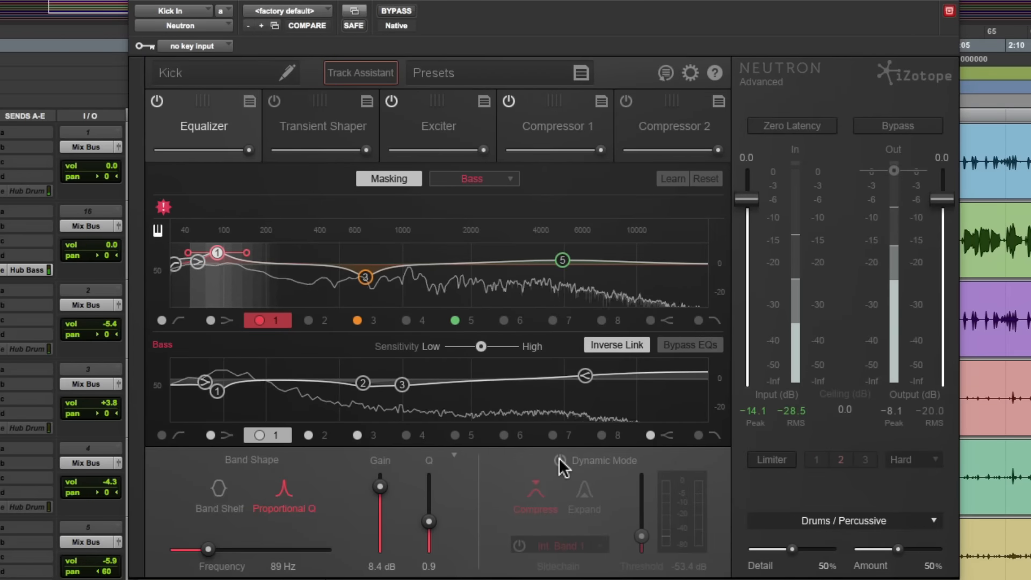
# Collapse the band panel and shift the Kick's low boost down to about 78 Hz
pyautogui.click(559, 461)
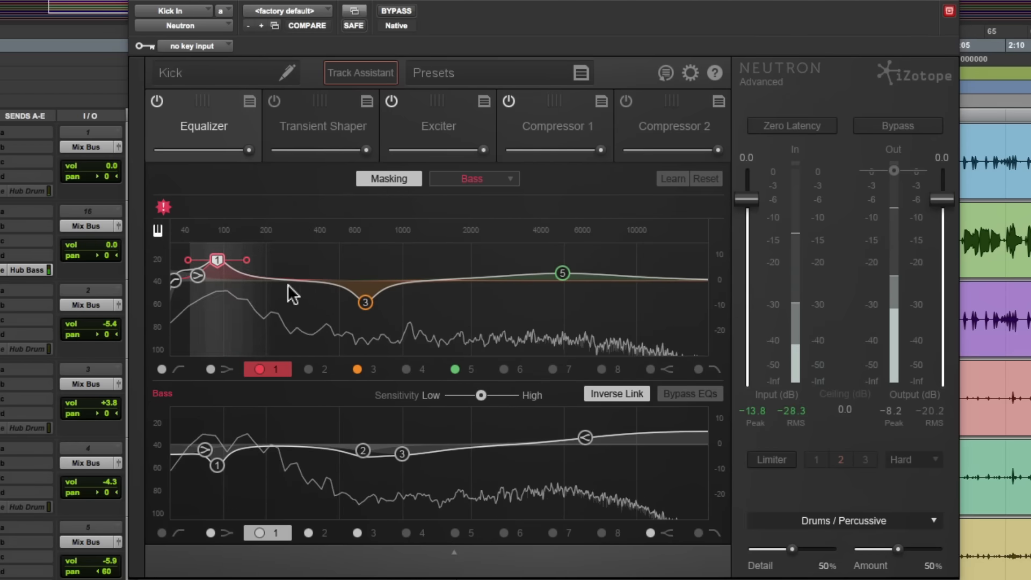
pyautogui.moveTo(217, 260); pyautogui.dragTo(207, 259)
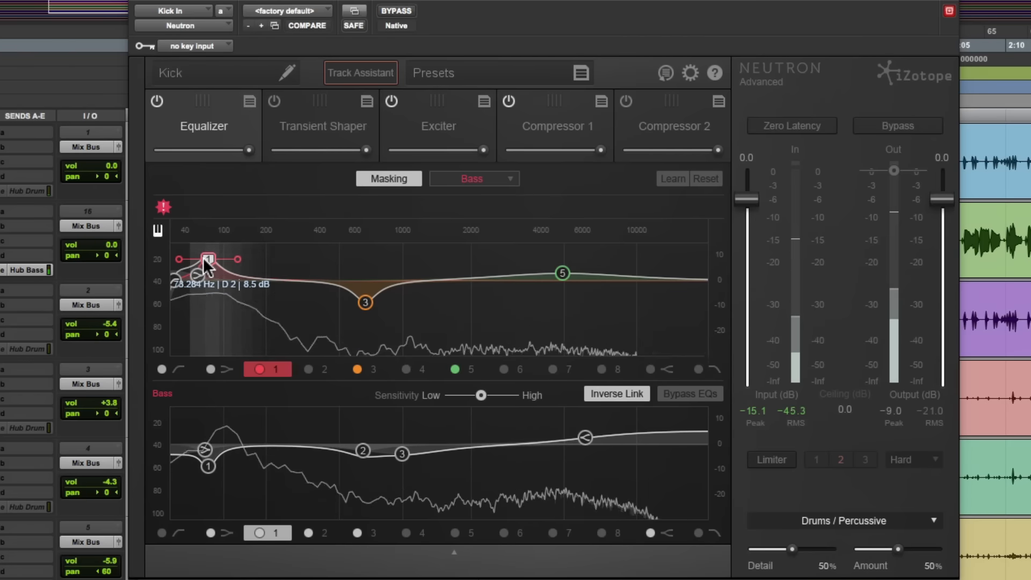
pyautogui.moveTo(207, 258); pyautogui.dragTo(212, 259)
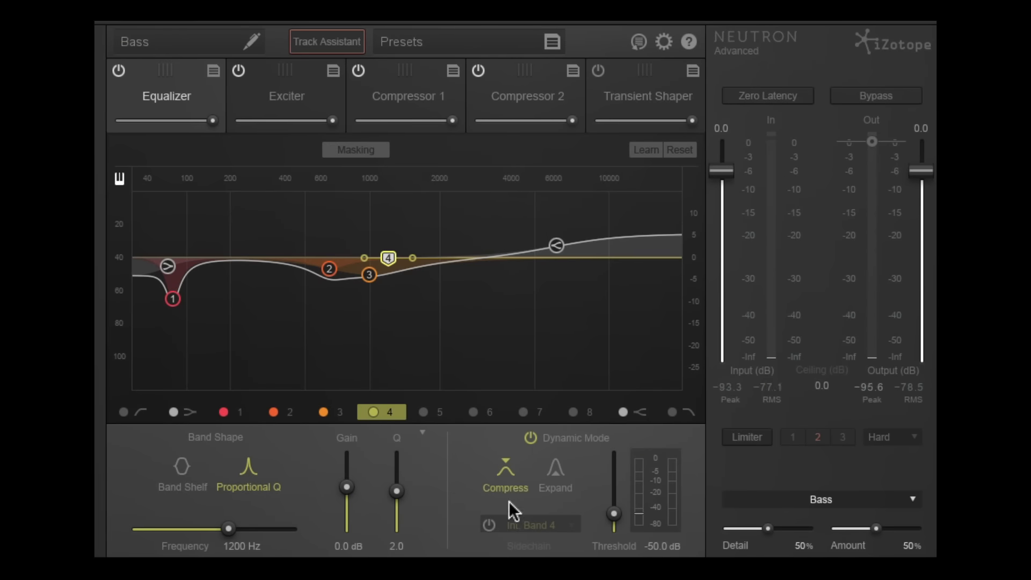
# Browse the Int./Ext. sidechain sources for the Bass's 1200 Hz dynamic band
pyautogui.click(530, 525)
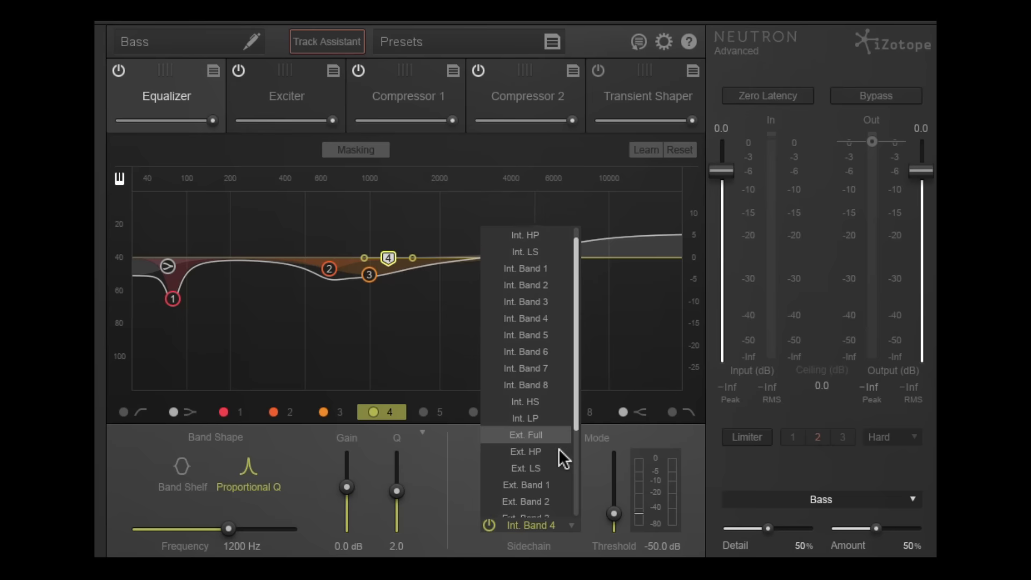
pyautogui.scroll(-3)
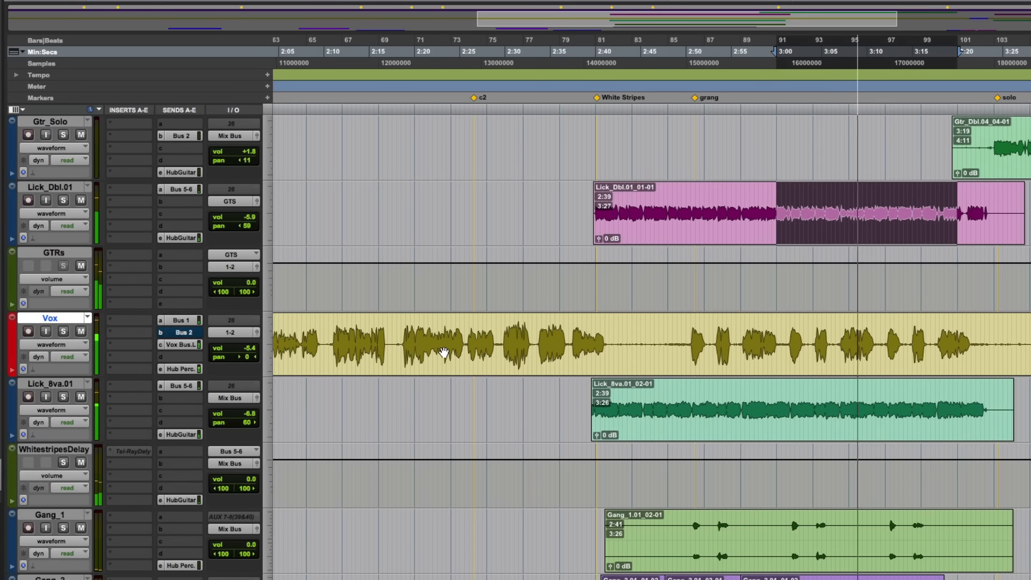
# Insert Neutron (stereo) on the Vox and GTRs tracks
pyautogui.click(128, 320)
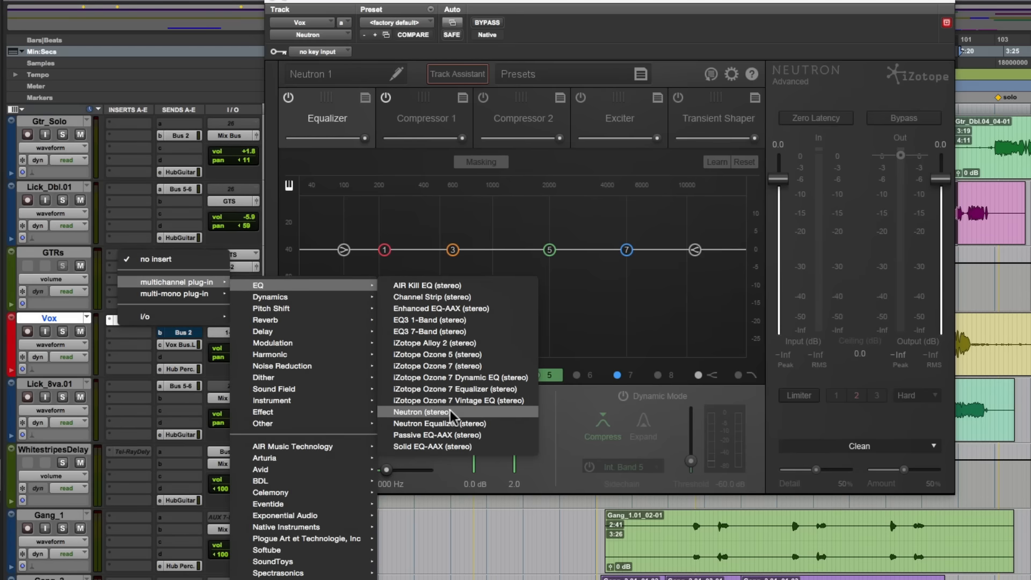
pyautogui.click(420, 412)
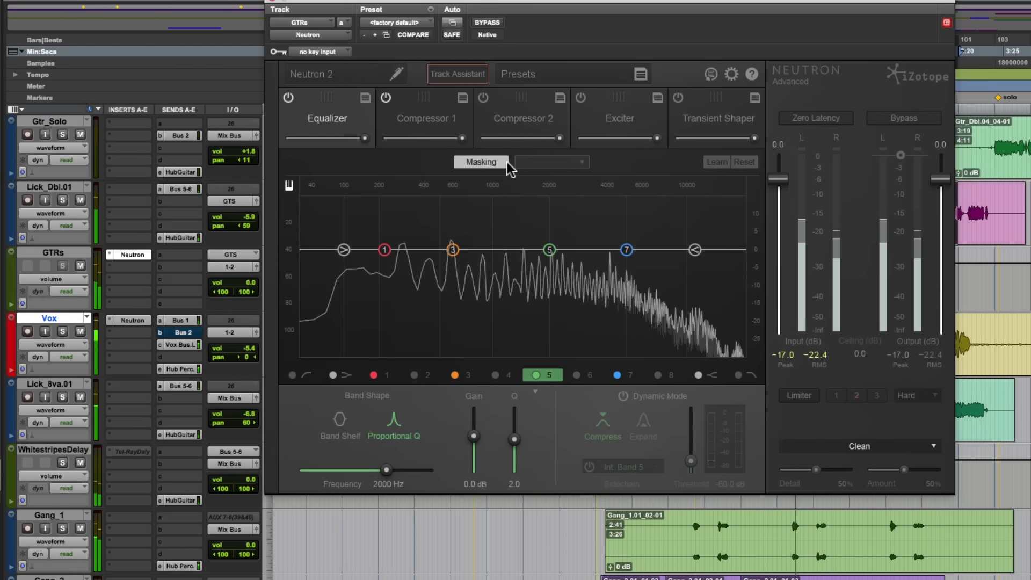
# Compare GTRs masking against Neutron 1 (Vox) and pull band 5 to ~3608 Hz, -6.4 dB
pyautogui.click(579, 162)
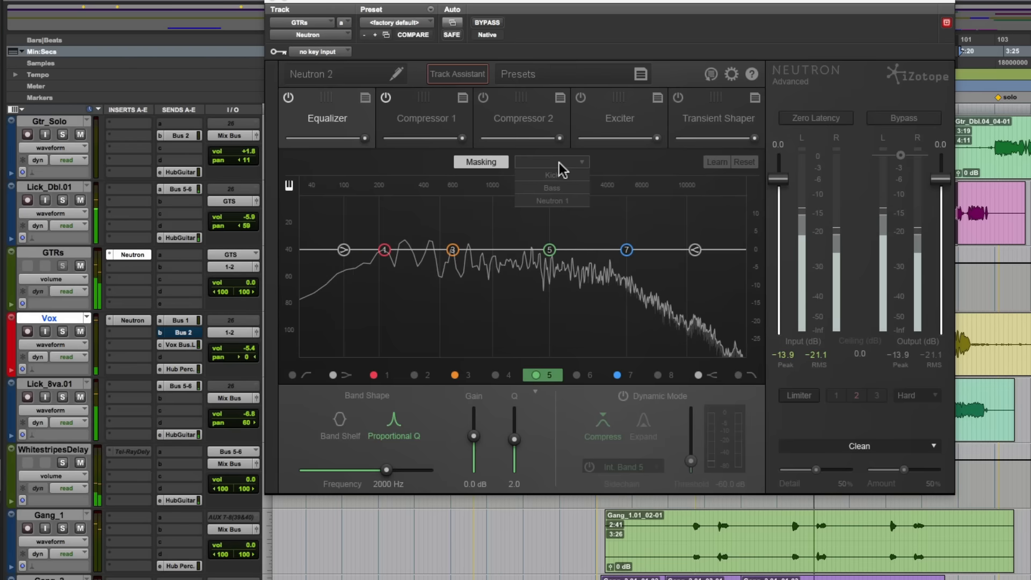
pyautogui.click(551, 200)
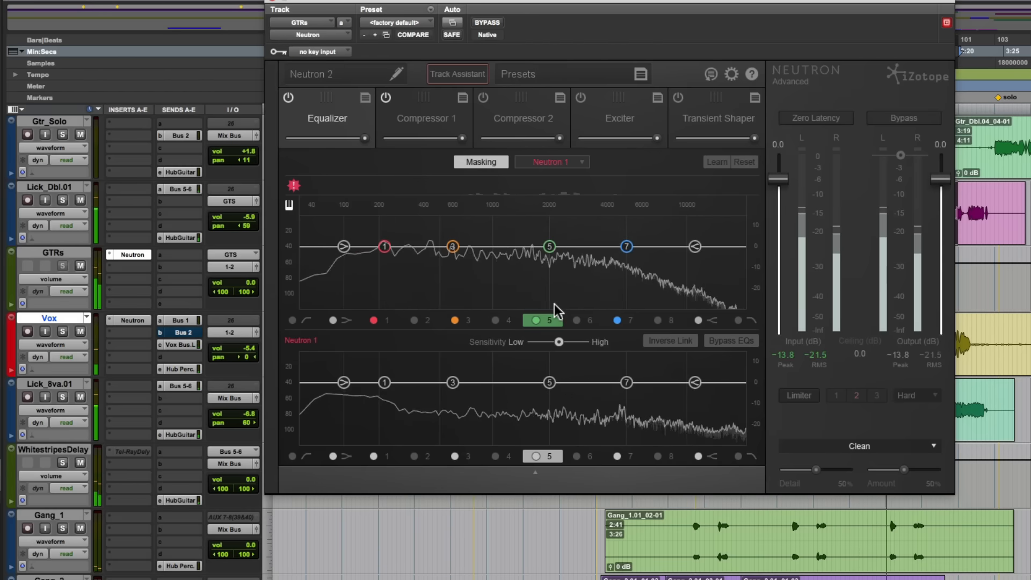
pyautogui.moveTo(549, 247); pyautogui.dragTo(589, 266)
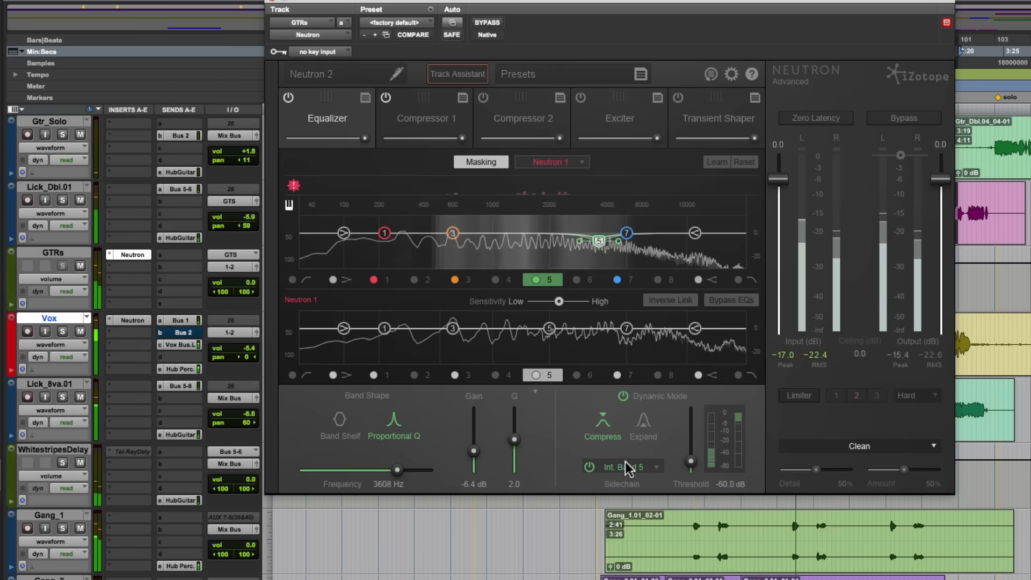
# Key band 5's sidechain from Ext. Full (Vox Bus) and raise the trigger threshold
pyautogui.click(621, 467)
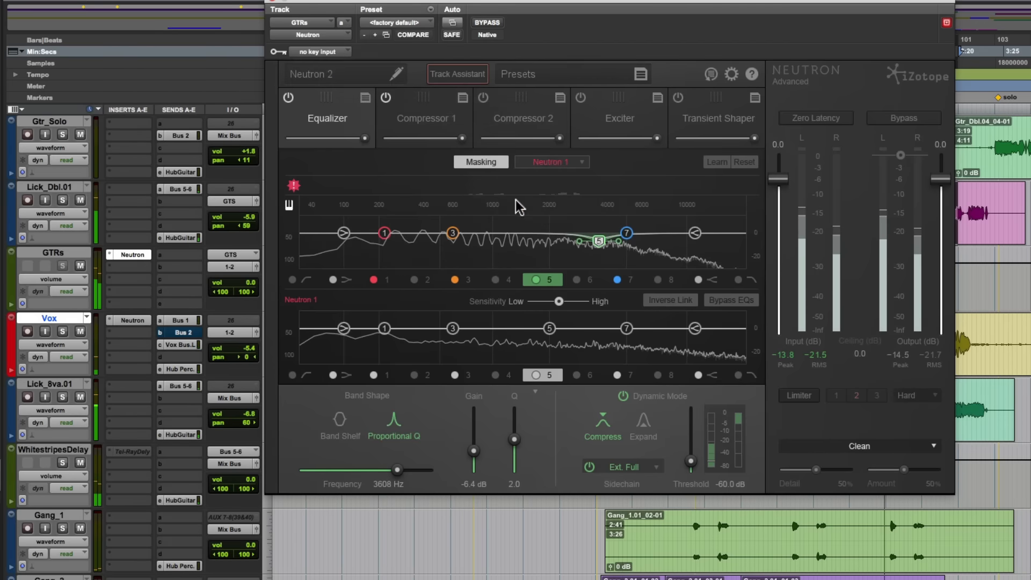
pyautogui.moveTo(688, 462); pyautogui.dragTo(691, 443)
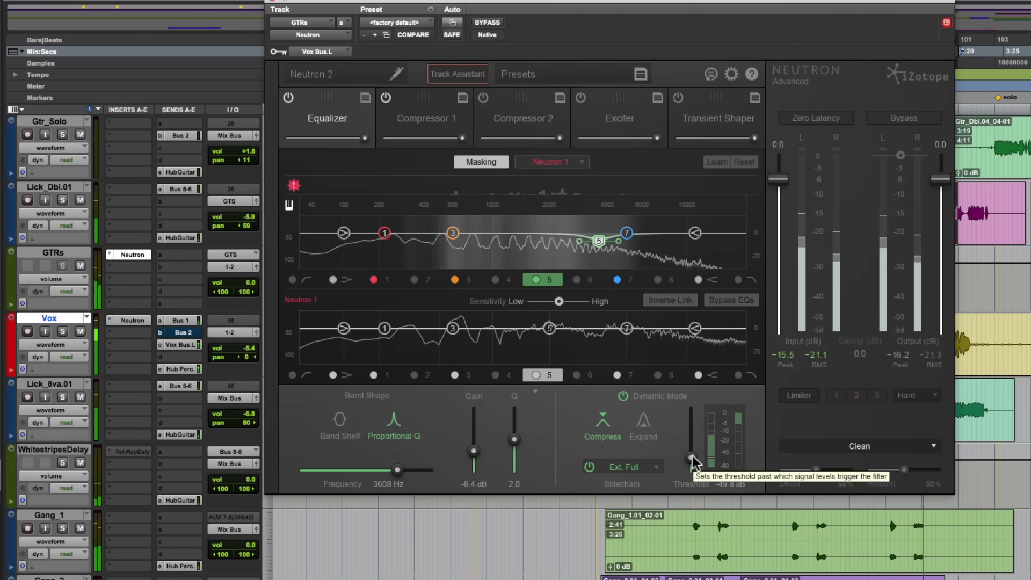
pyautogui.moveTo(580, 413)
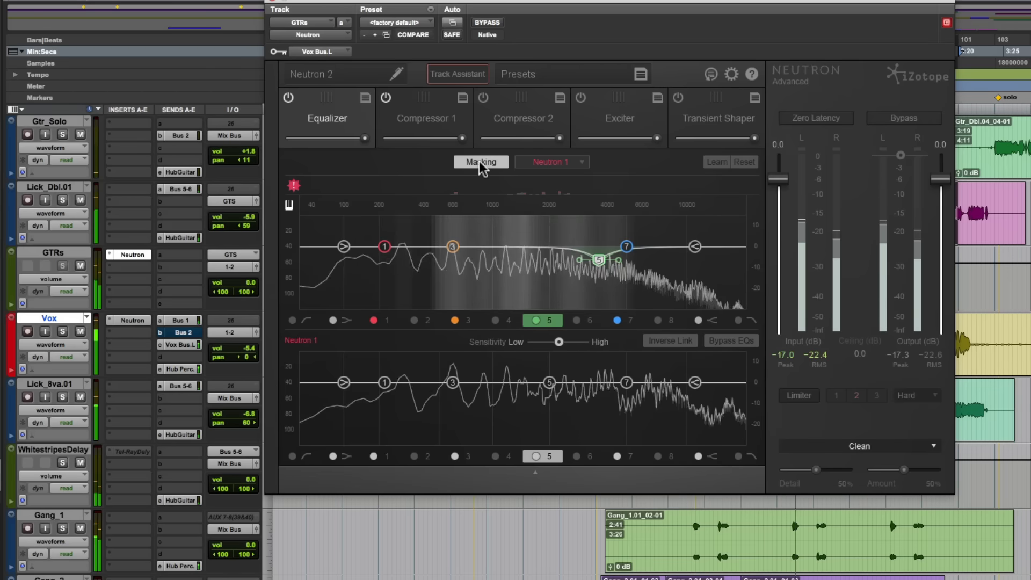
pyautogui.moveTo(480, 163)
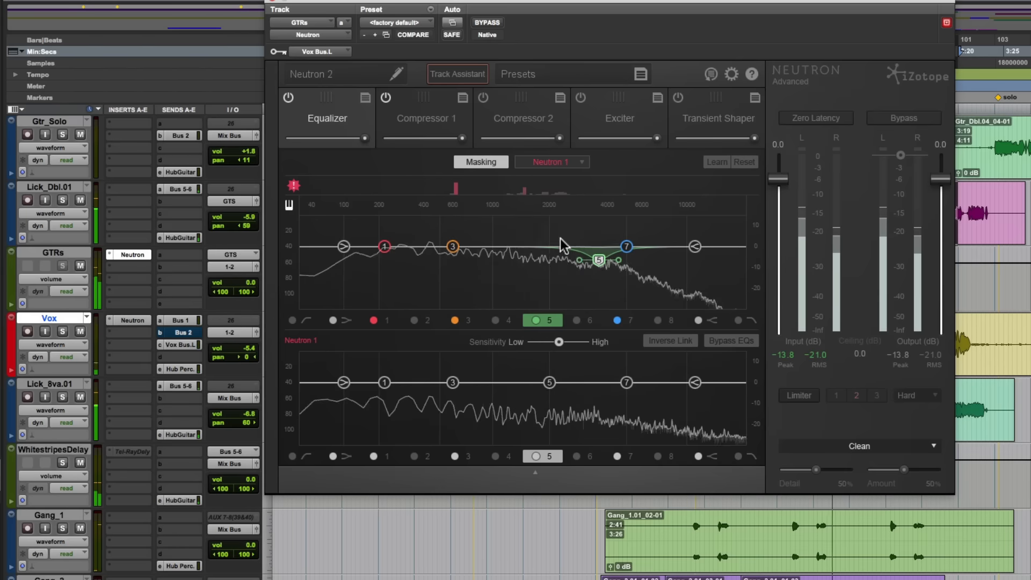
# Deepen and widen the guitar cut, settling band 5 near 3495 Hz at about -8.6 dB
pyautogui.moveTo(597, 260); pyautogui.dragTo(597, 276)
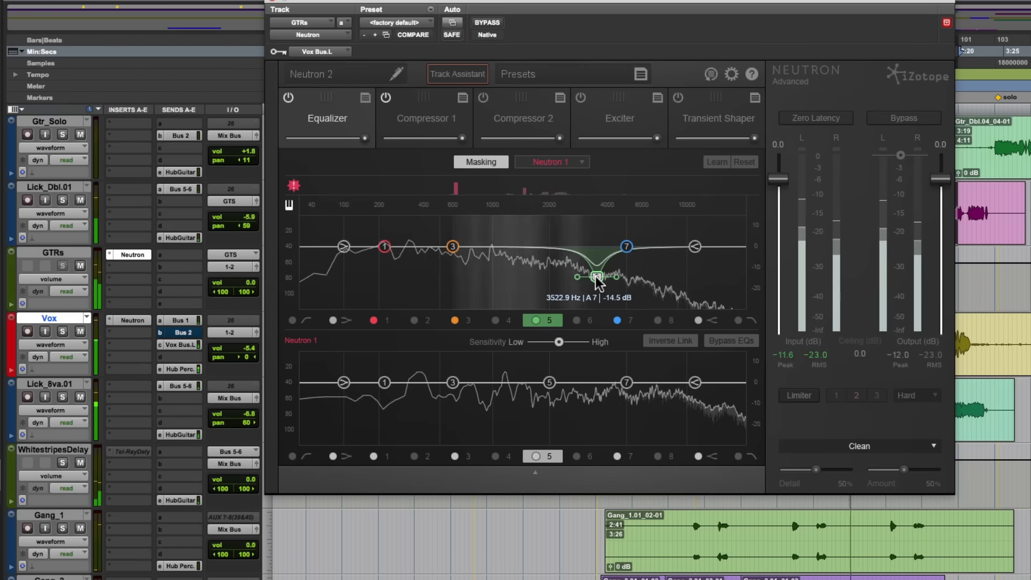
pyautogui.moveTo(595, 276); pyautogui.dragTo(629, 277)
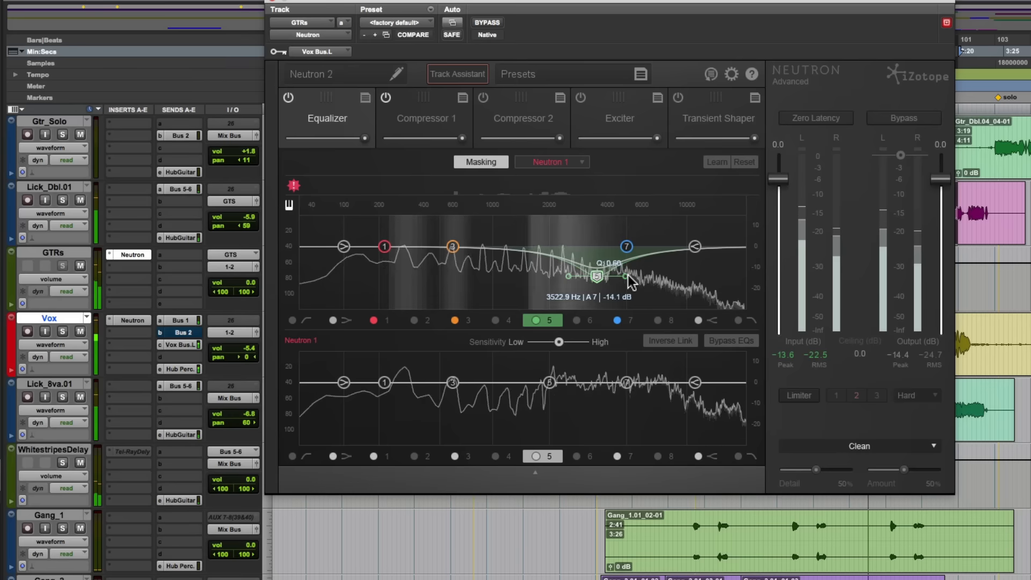
pyautogui.moveTo(598, 276); pyautogui.dragTo(598, 270)
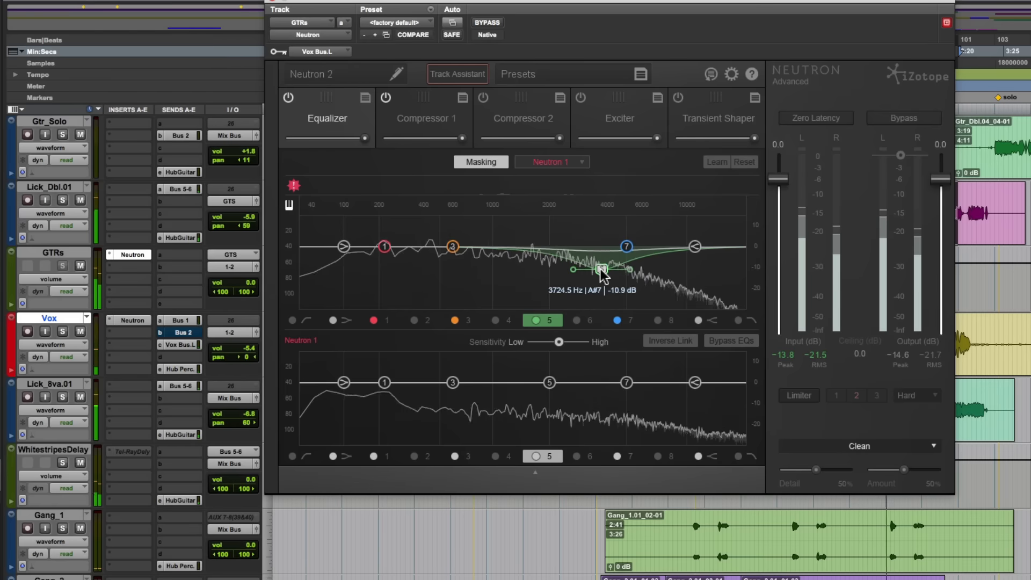
pyautogui.moveTo(600, 270); pyautogui.dragTo(595, 264)
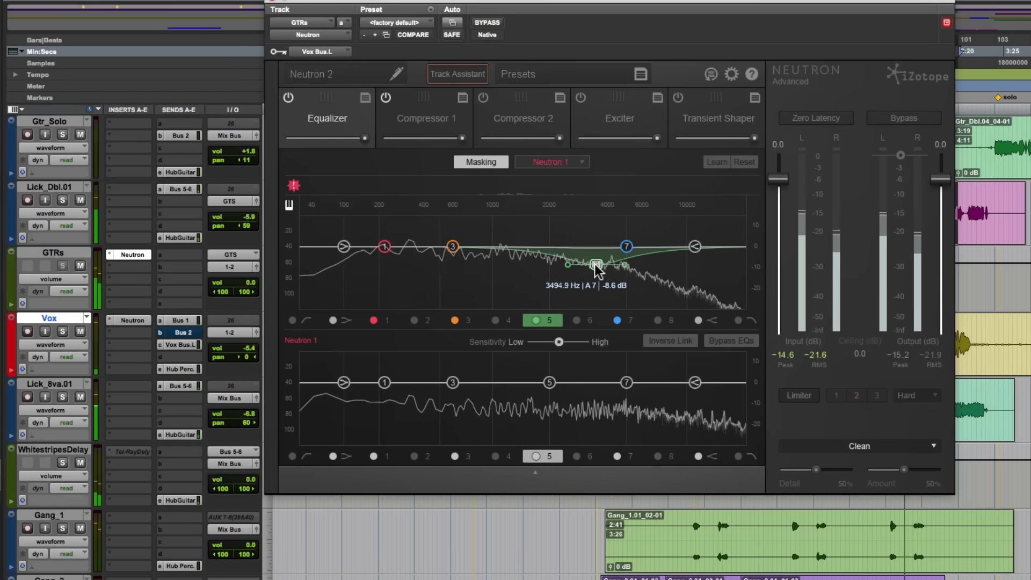